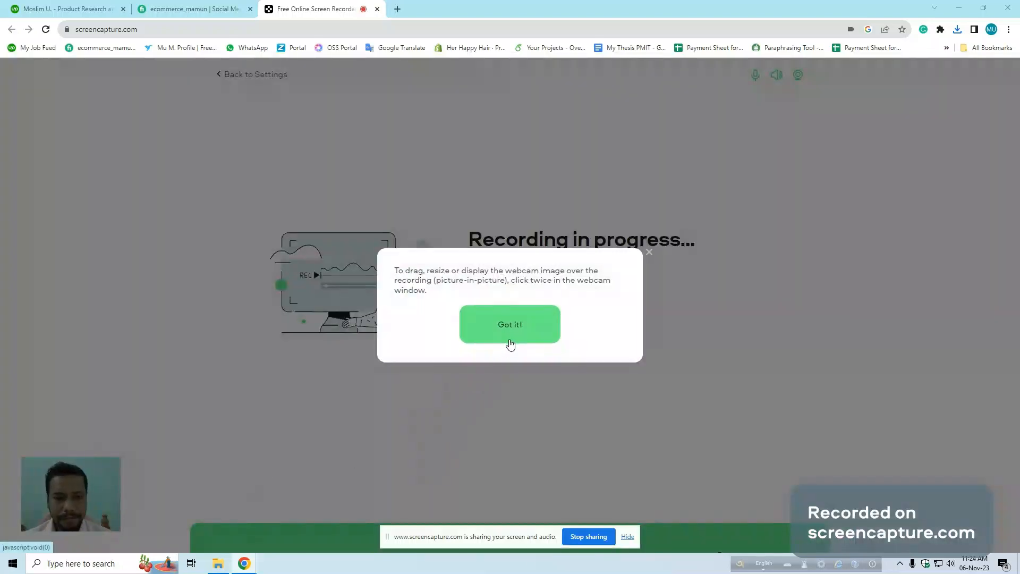
Dismiss the webcam picture-in-picture tip with "Got it!" so the recording page shows
{"action": "left_click", "coordinate": [510, 324]}
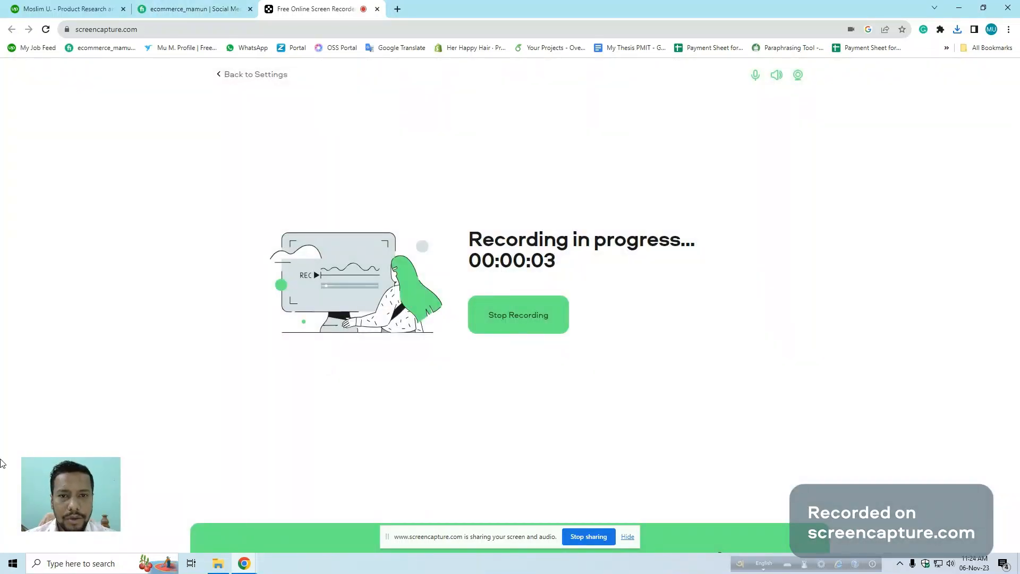
Show the Upwork profile from the overview down to Education, linked accounts and Work history
{"action": "left_click", "coordinate": [64, 8]}
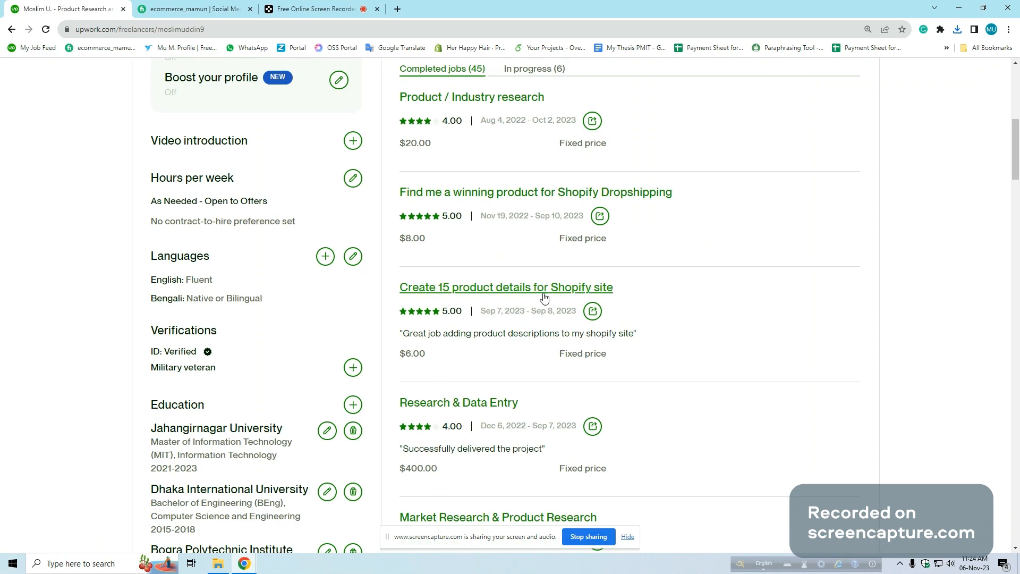
{"action": "scroll", "scroll_direction": "up", "scroll_amount": 3}
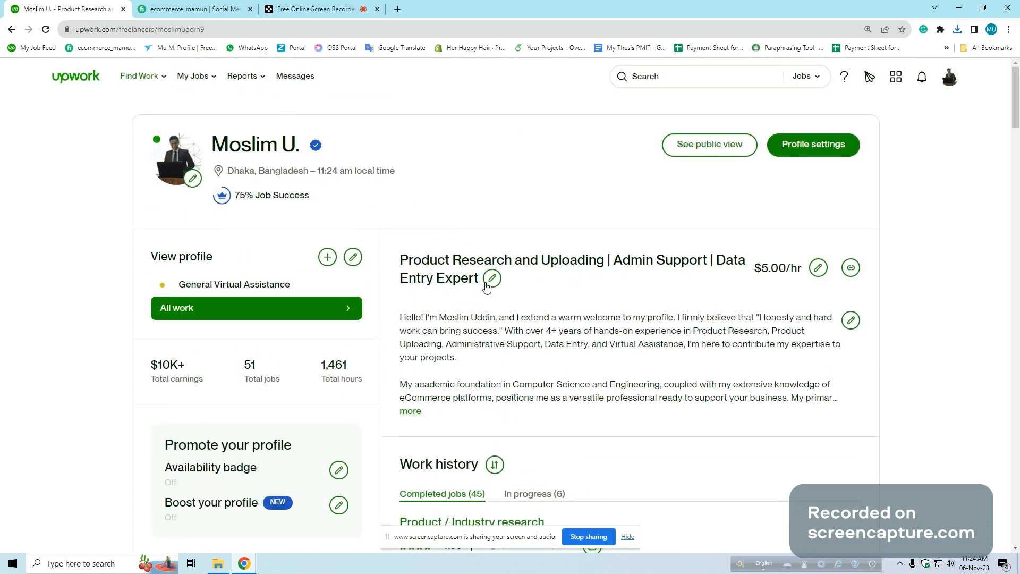
{"action": "scroll", "scroll_direction": "down", "scroll_amount": 3}
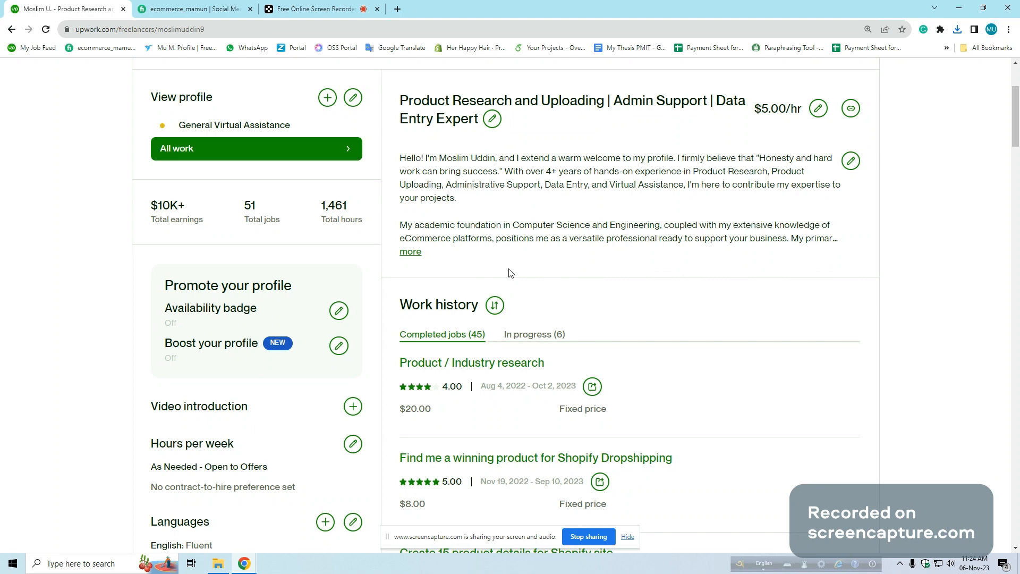
{"action": "scroll", "scroll_direction": "down", "scroll_amount": 3}
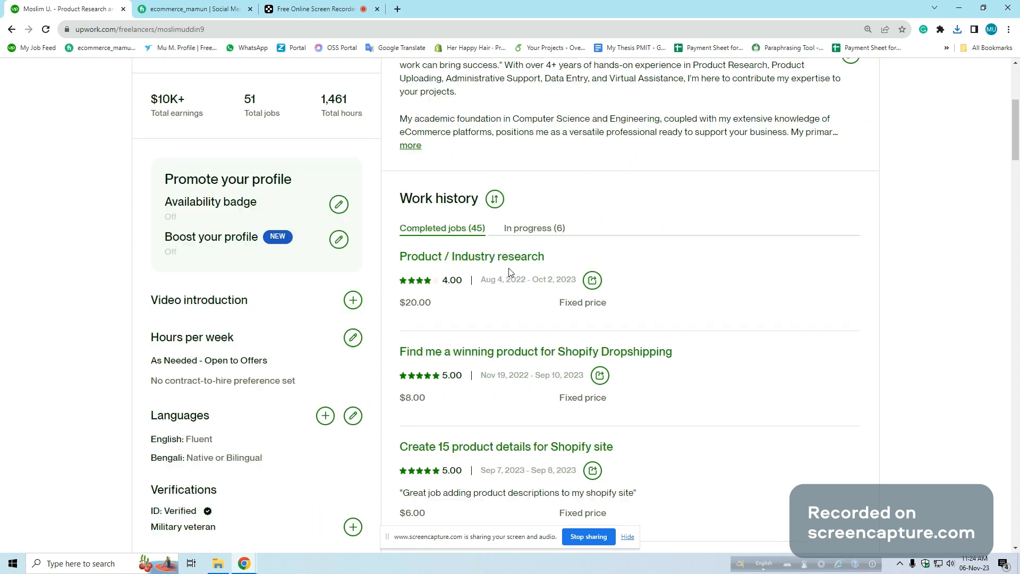
{"action": "scroll", "scroll_direction": "down", "scroll_amount": 3}
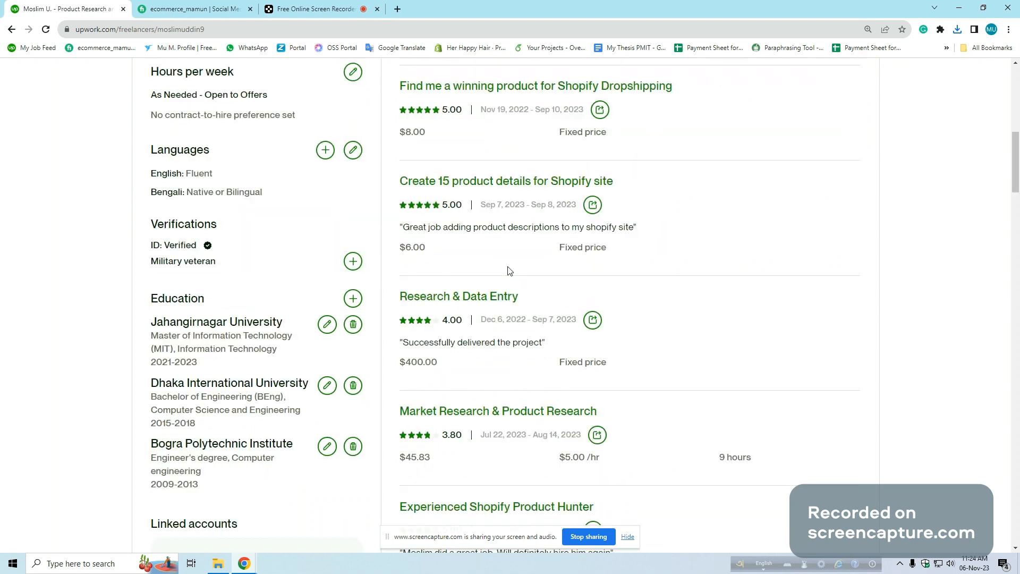
{"action": "scroll", "scroll_direction": "down", "scroll_amount": 3}
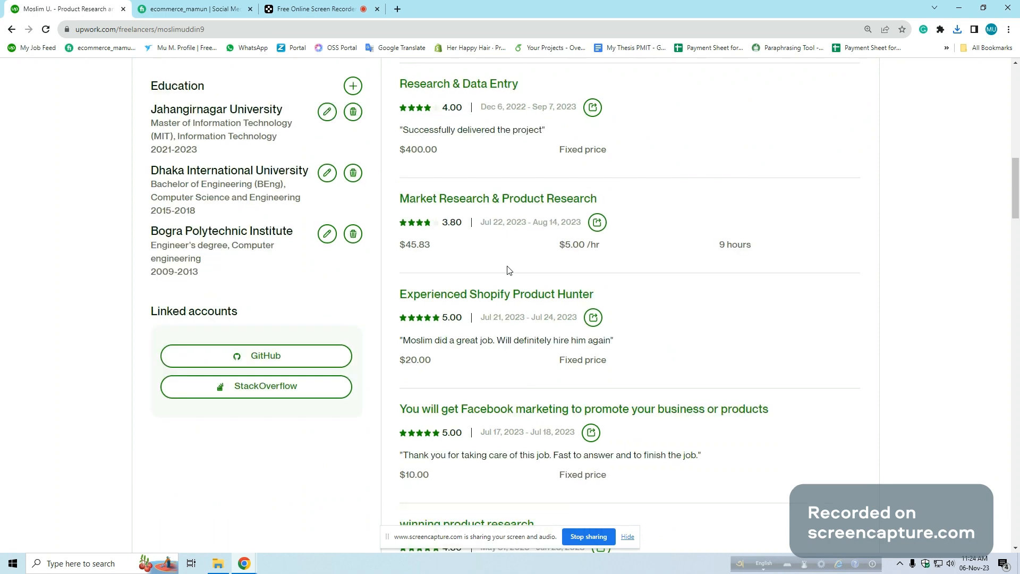
{"action": "scroll", "scroll_direction": "down", "scroll_amount": 3}
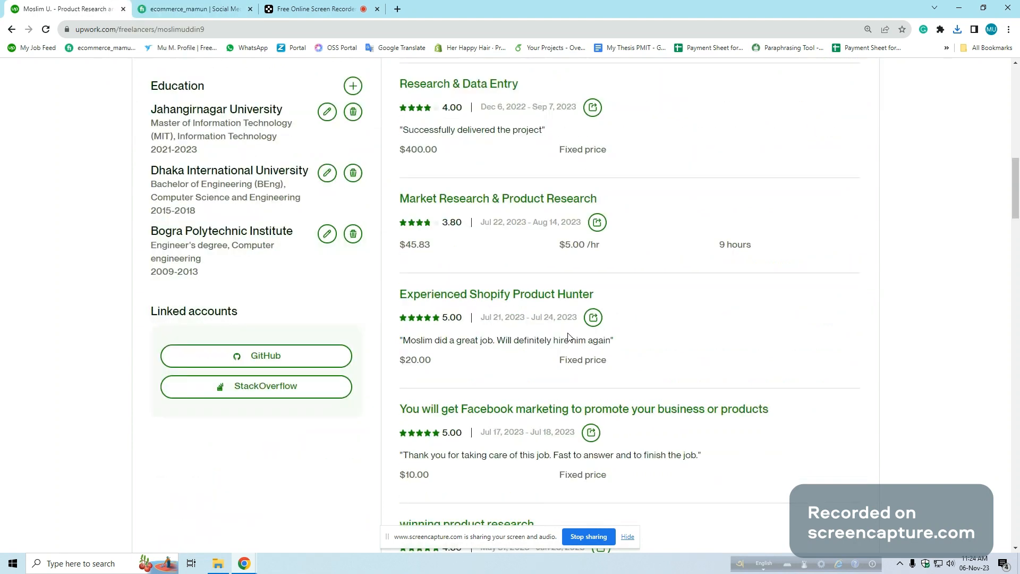
{"action": "scroll", "scroll_direction": "down", "scroll_amount": 3}
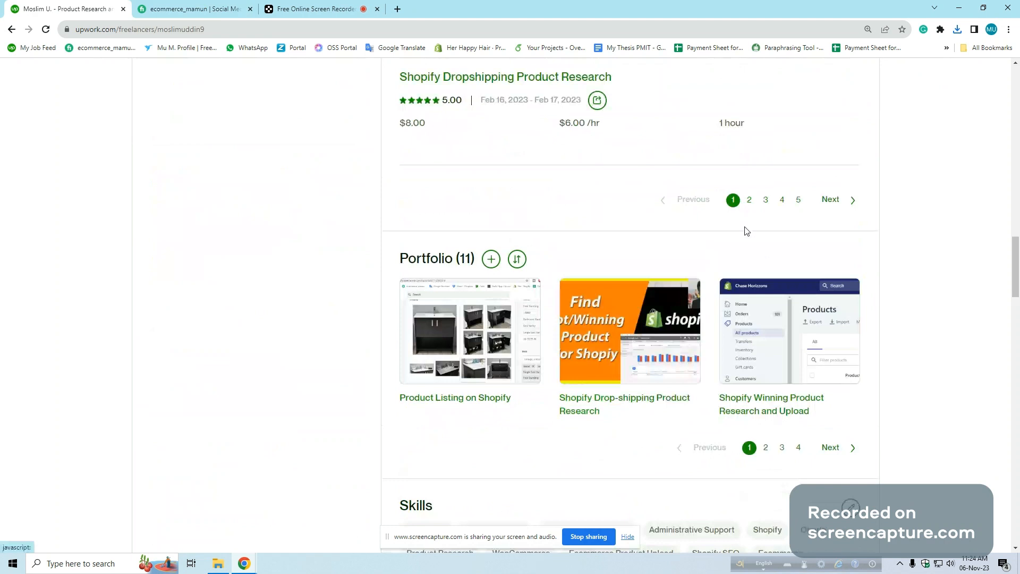
{"action": "scroll", "scroll_direction": "up", "scroll_amount": 3}
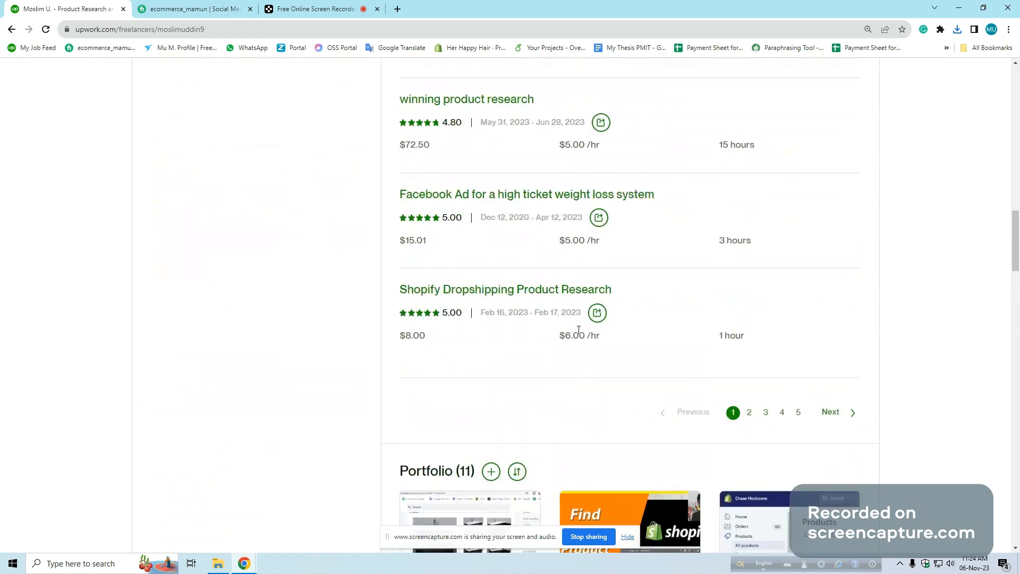
{"action": "scroll", "scroll_direction": "up", "scroll_amount": 3}
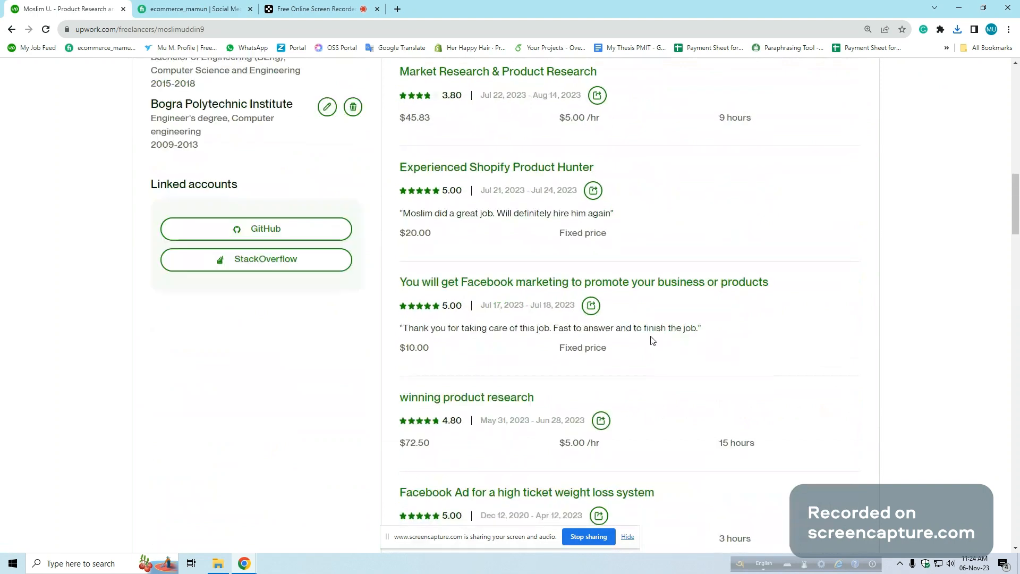
{"action": "scroll", "scroll_direction": "down", "scroll_amount": 3}
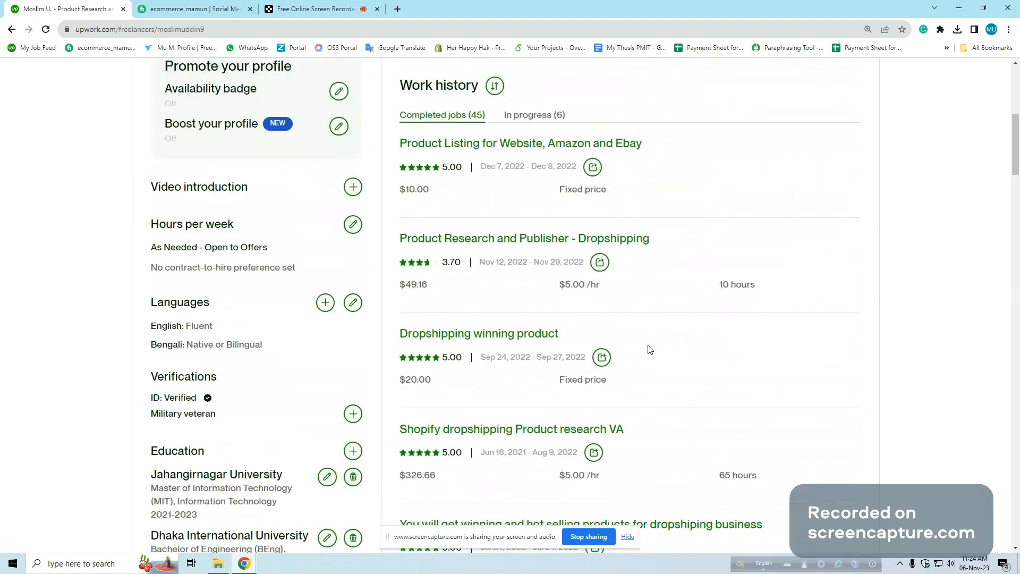
Browse completed jobs down to Shopify Ecom/Dropshipping VA, then return to the Screencapture.com recording
{"action": "scroll", "scroll_direction": "down", "scroll_amount": 3}
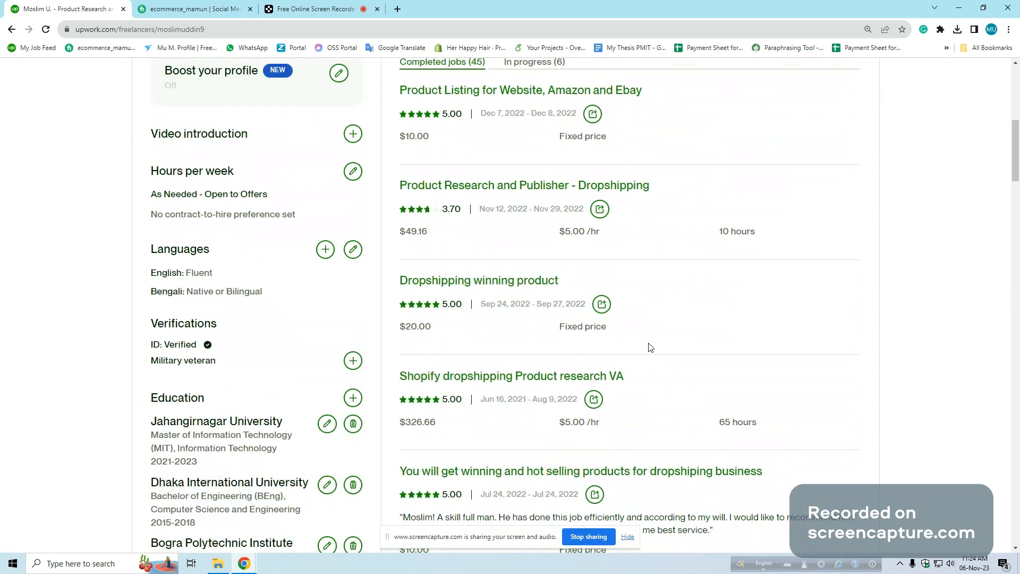
{"action": "scroll", "scroll_direction": "down", "scroll_amount": 3}
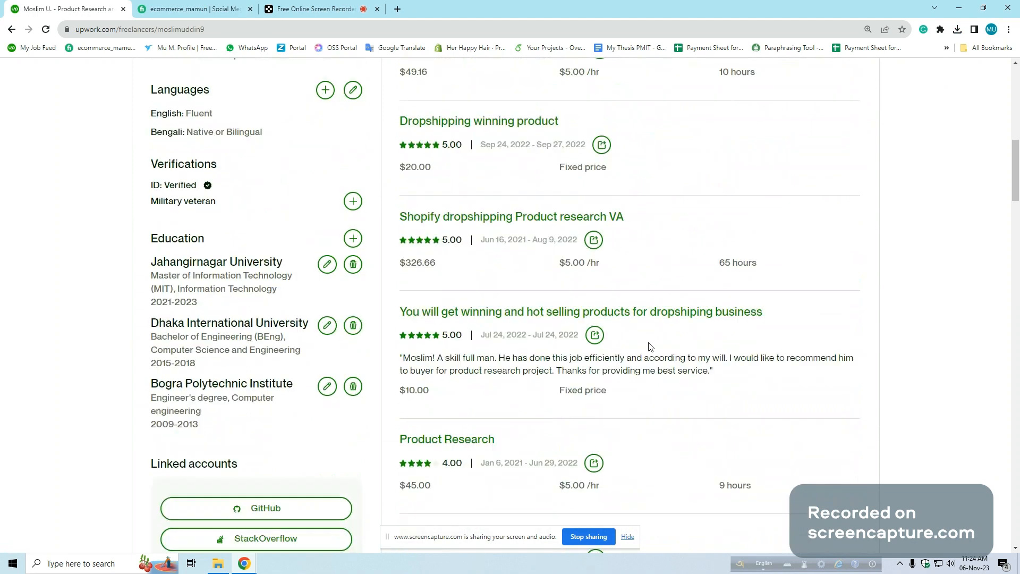
{"action": "scroll", "scroll_direction": "down", "scroll_amount": 3}
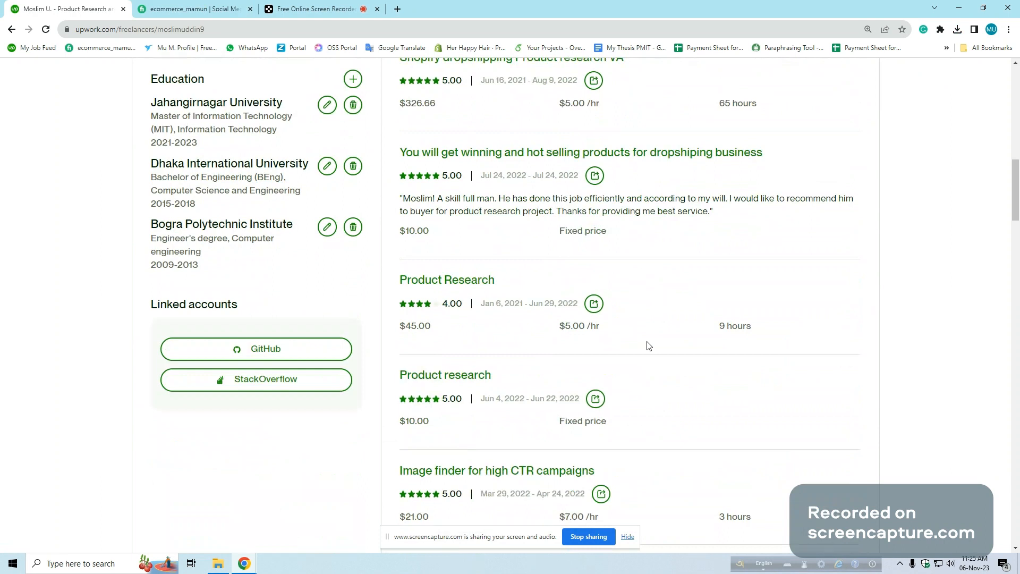
{"action": "scroll", "scroll_direction": "down", "scroll_amount": 3}
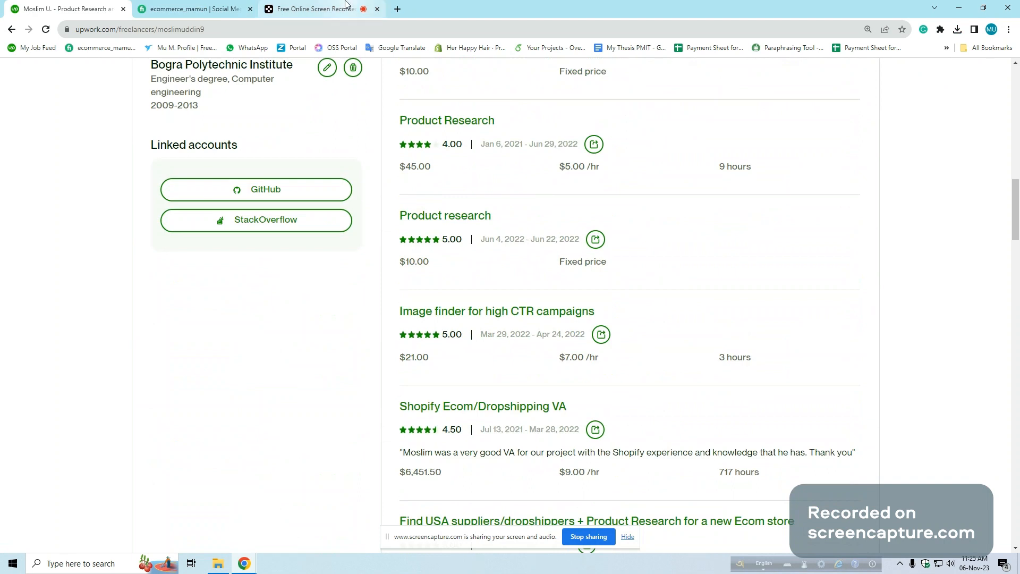
{"action": "left_click", "coordinate": [318, 8]}
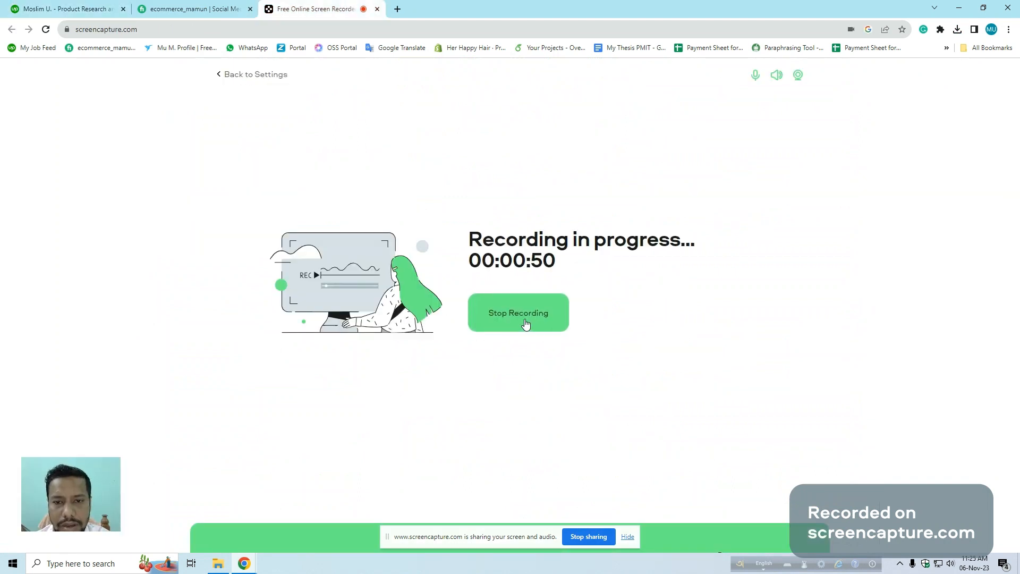